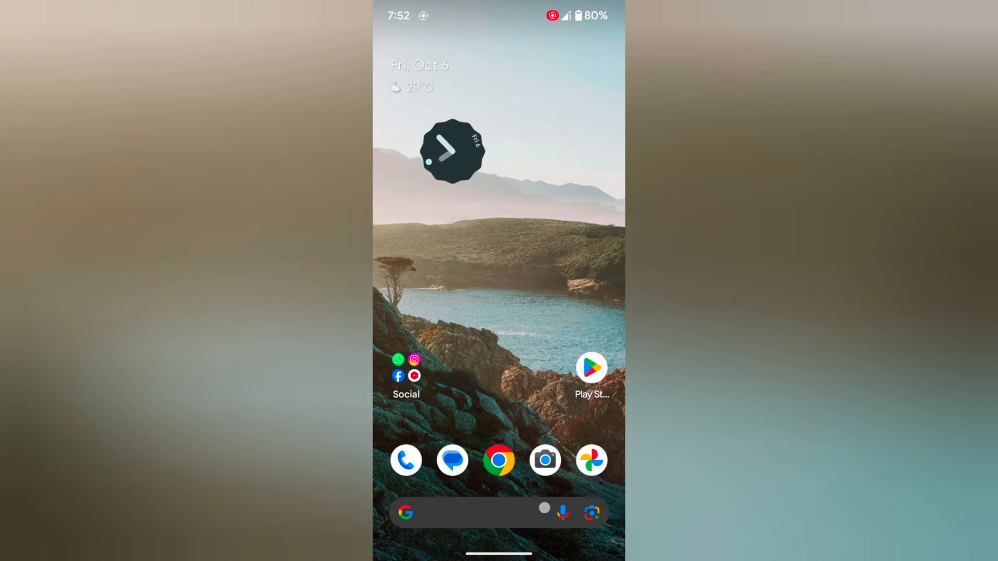
Clear all apps from the Recents overview and return home
{"action": "left_click", "coordinate": [590, 367]}
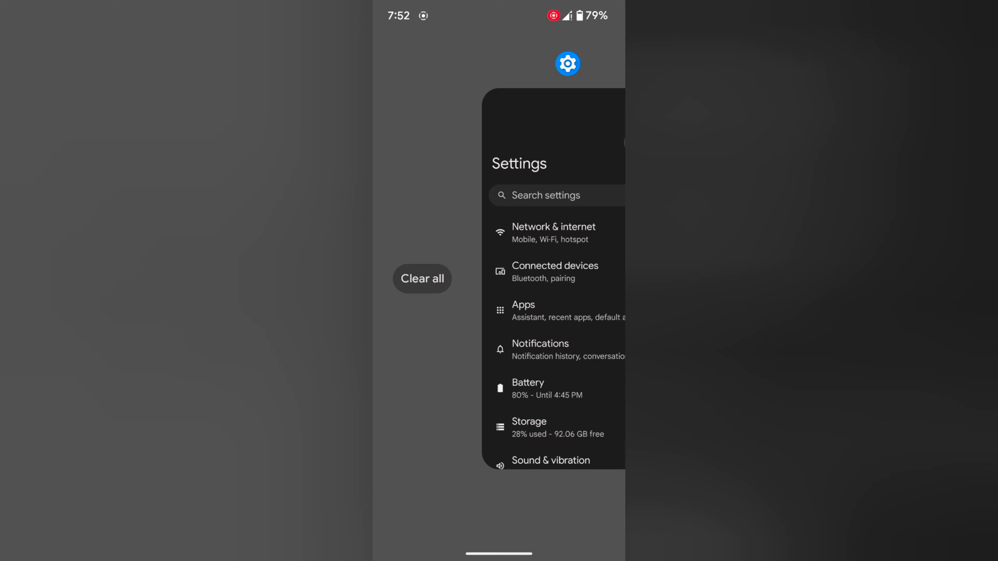
{"action": "key", "text": "home"}
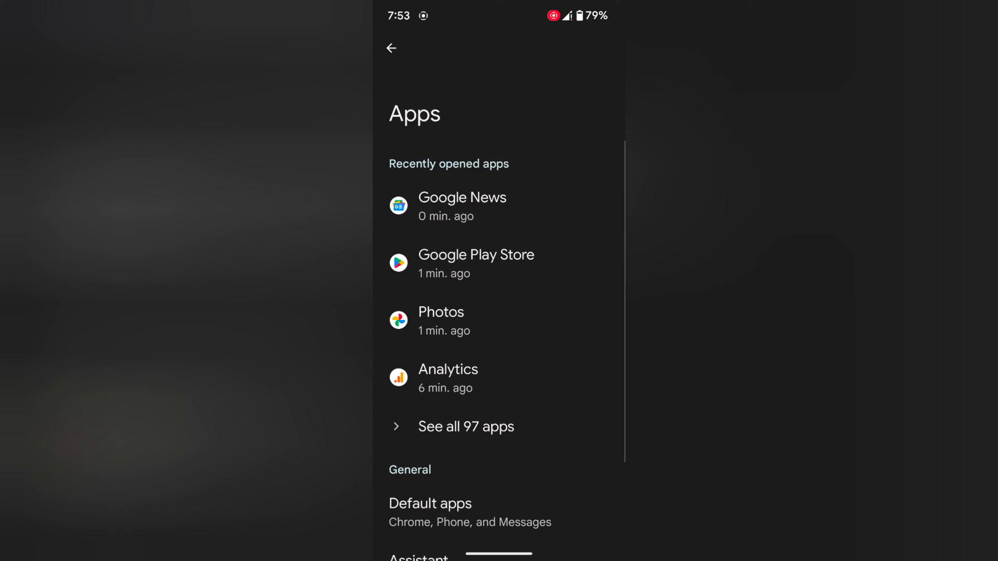
From the full list of 97 installed apps, bring up Chrome's App info
{"action": "left_click", "coordinate": [466, 426]}
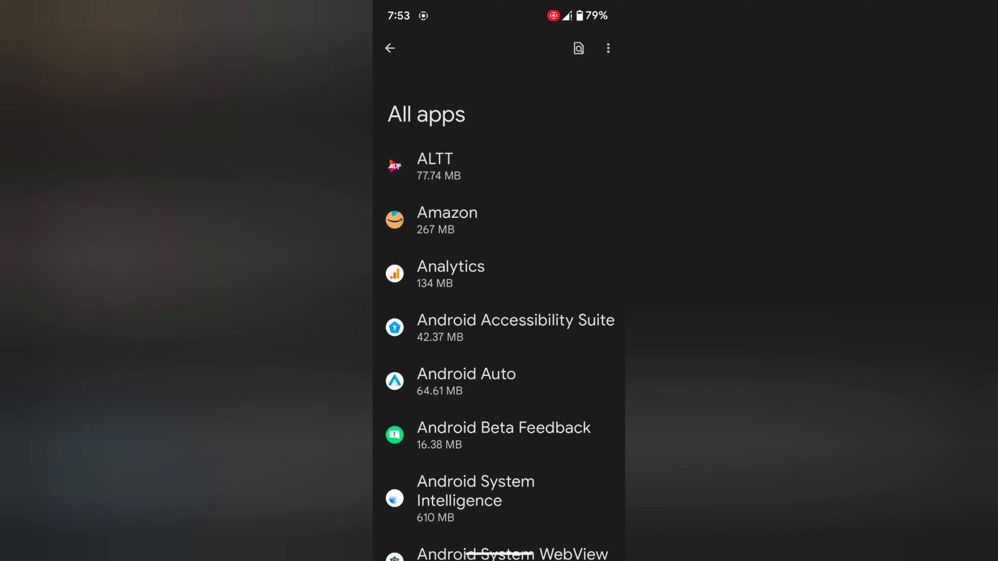
{"action": "scroll", "scroll_direction": "down", "scroll_amount": 3}
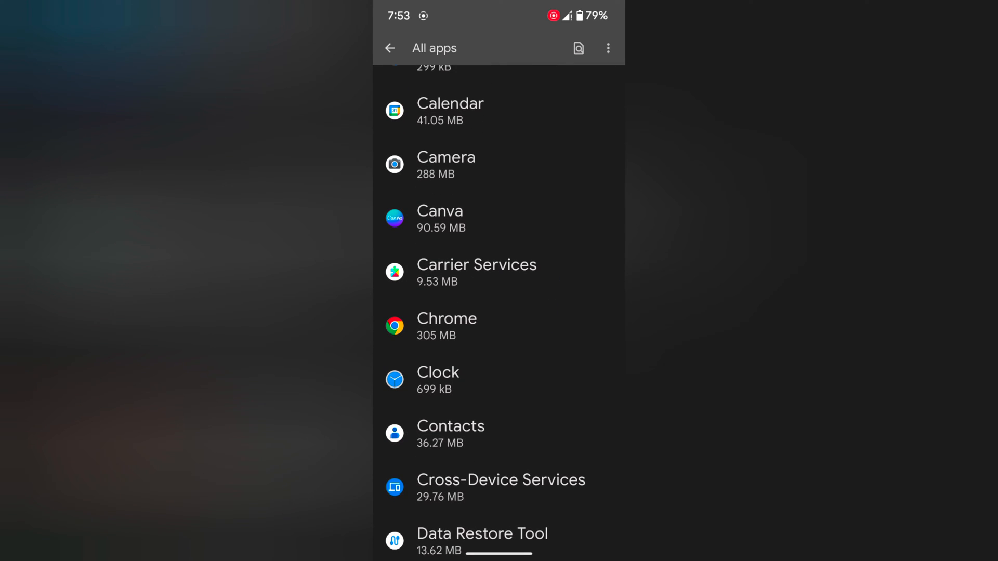
{"action": "left_click", "coordinate": [446, 319]}
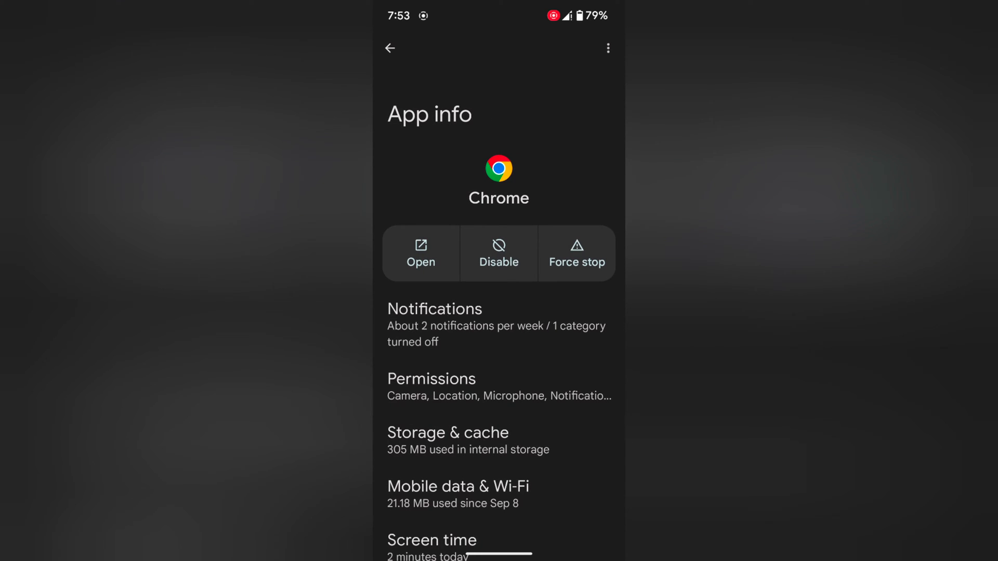
Turn off Background data under Chrome's Mobile data & Wi-Fi, then go back
{"action": "left_click", "coordinate": [458, 493]}
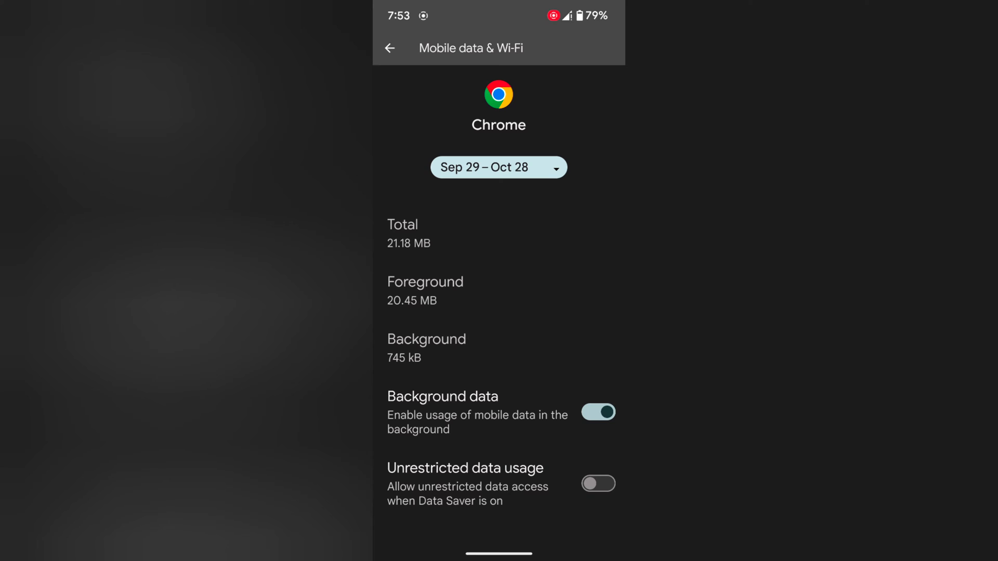
{"action": "left_click", "coordinate": [597, 412]}
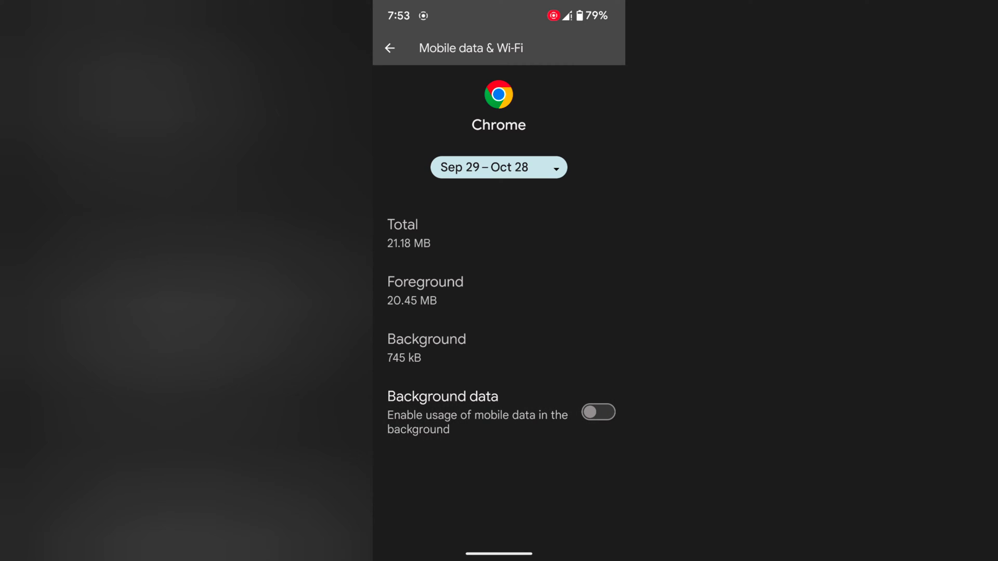
{"action": "left_click", "coordinate": [597, 412]}
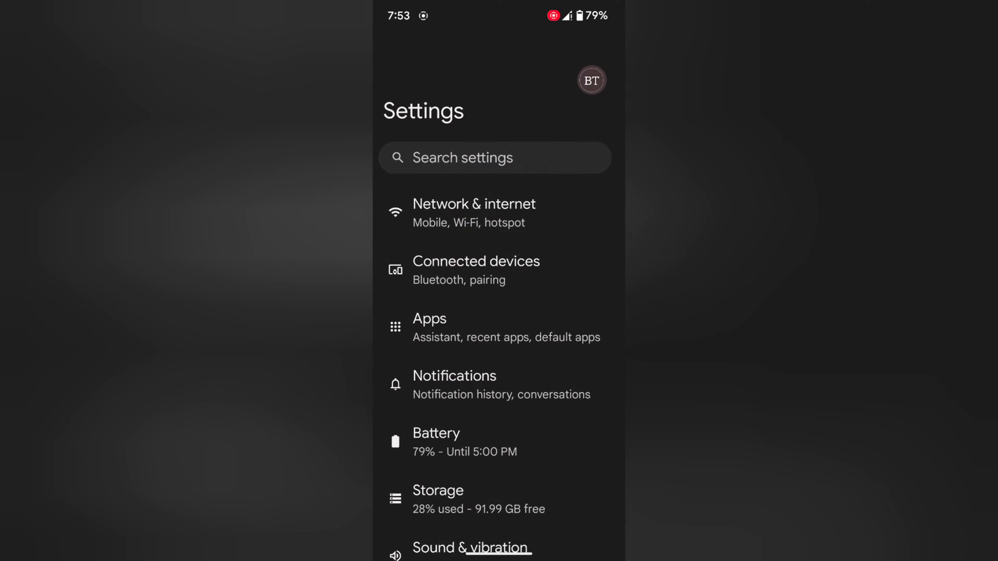
Via Network & internet, reach the Jio SIM's App data usage list
{"action": "left_click", "coordinate": [474, 212]}
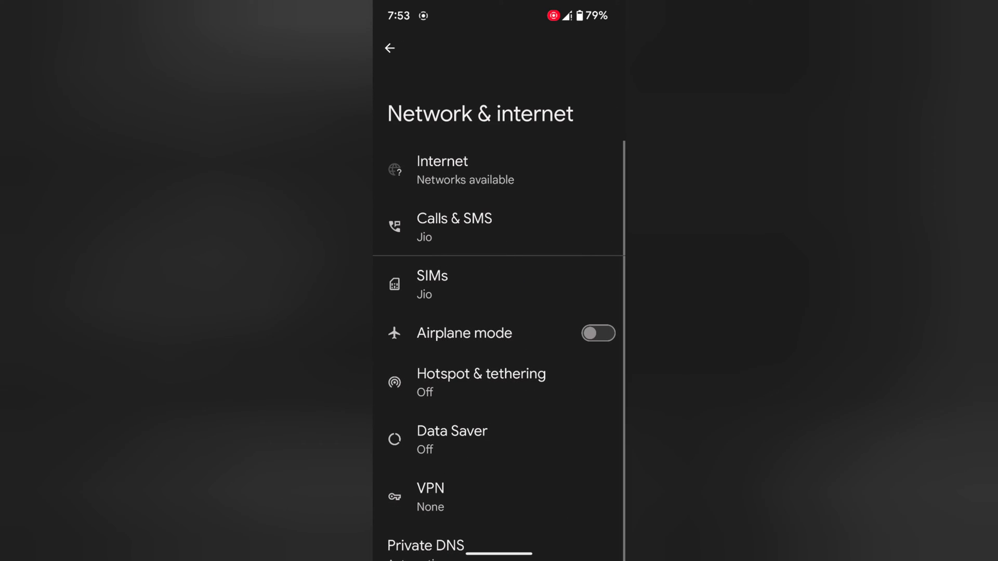
{"action": "left_click", "coordinate": [431, 284]}
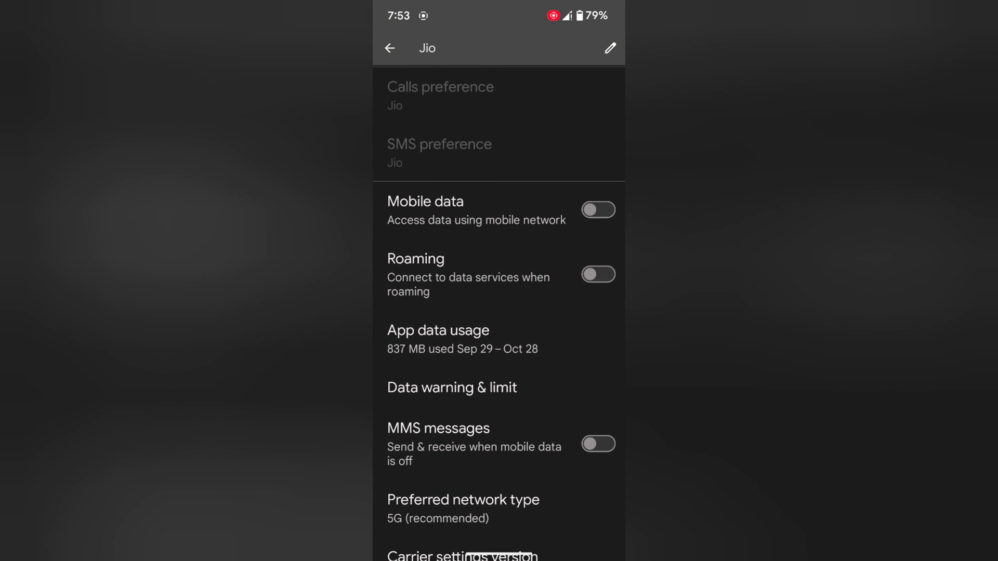
{"action": "left_click", "coordinate": [438, 330]}
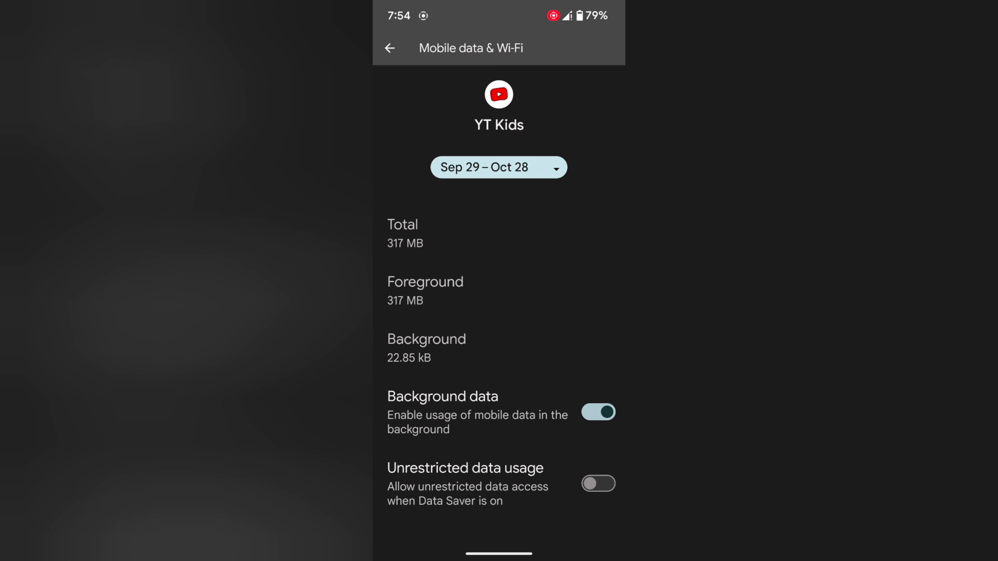
Switch YT Kids' Background data off, then back on
{"action": "left_click", "coordinate": [598, 412]}
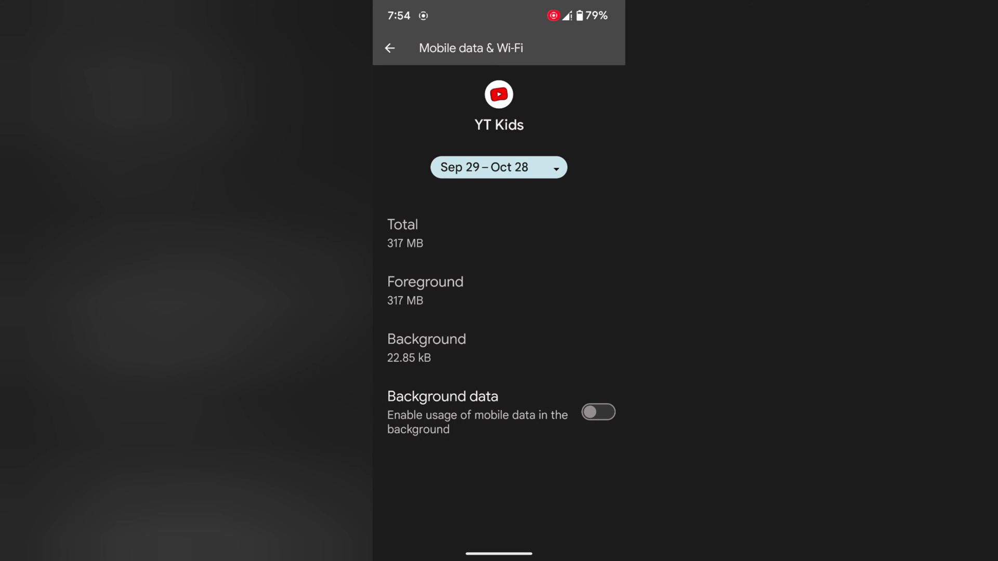
{"action": "left_click", "coordinate": [598, 412]}
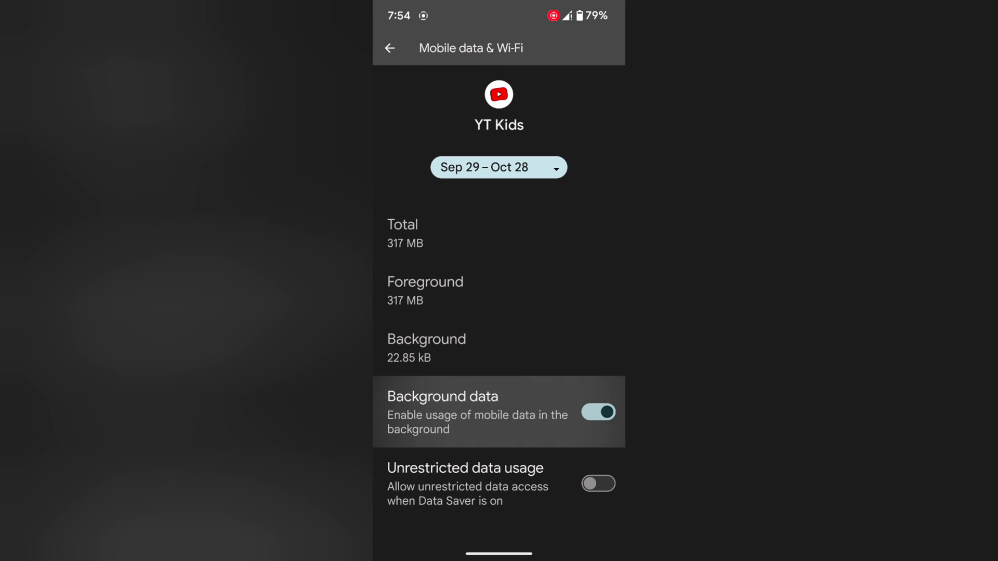